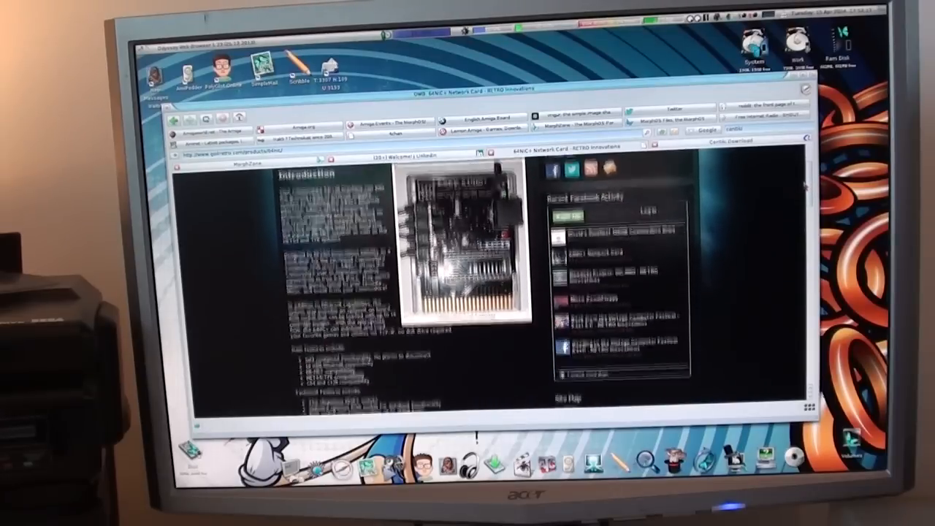
# - Scroll down through the 64NIC+ network card product page to its details sections
pyautogui.scroll(-3)
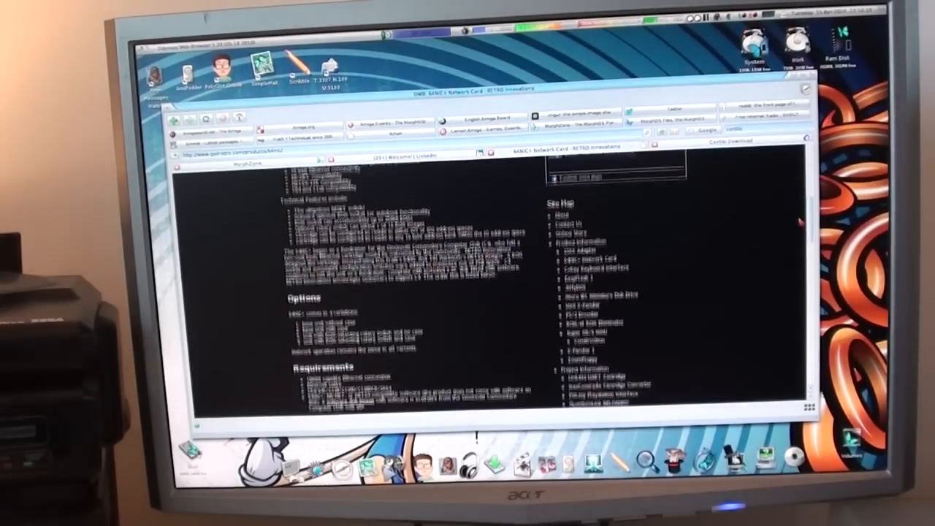
pyautogui.scroll(-3)
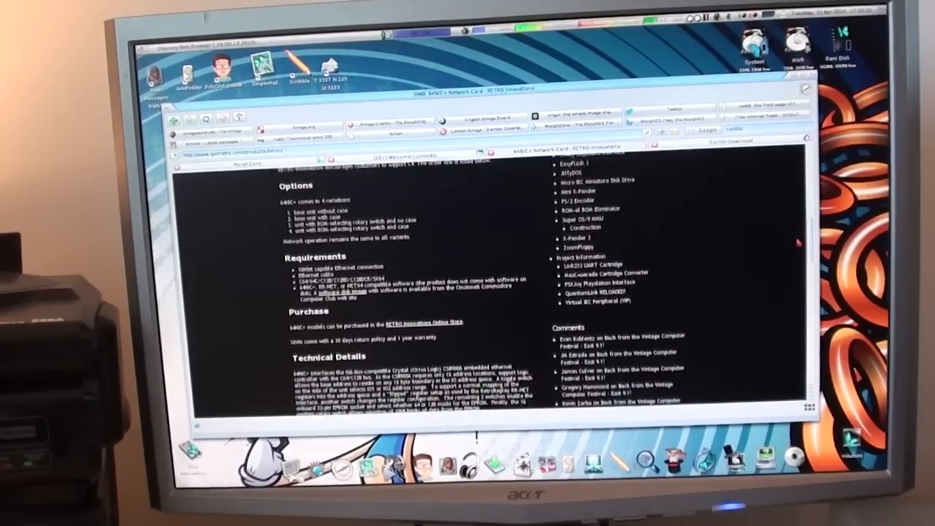
pyautogui.scroll(-3)
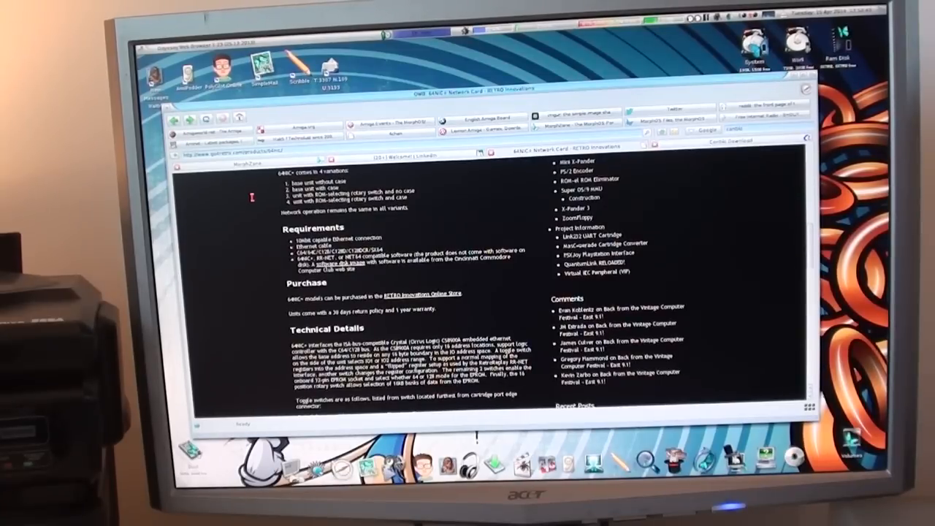
pyautogui.moveTo(252, 201)
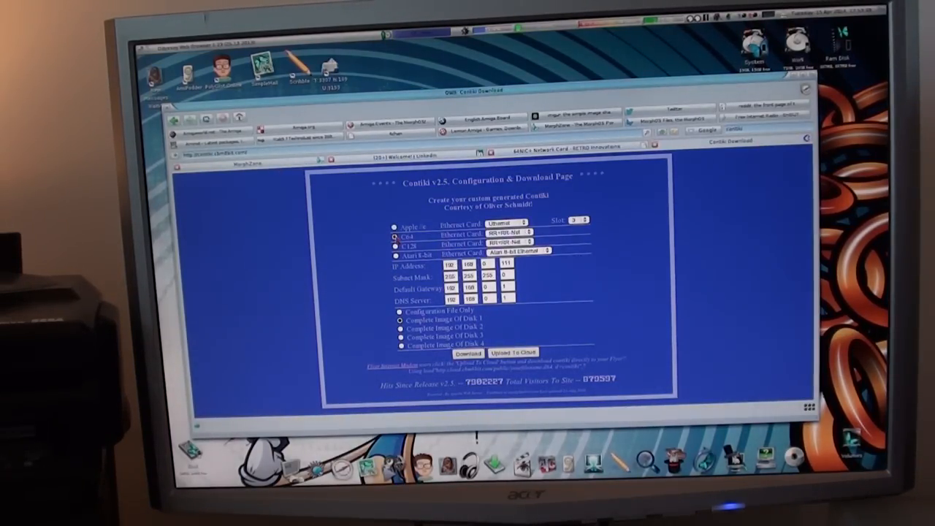
pyautogui.click(528, 251)
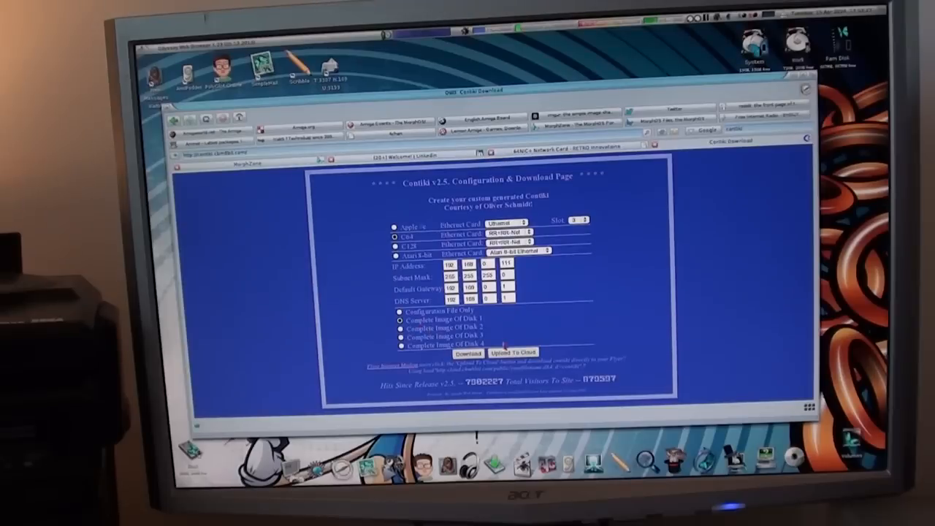
pyautogui.click(467, 353)
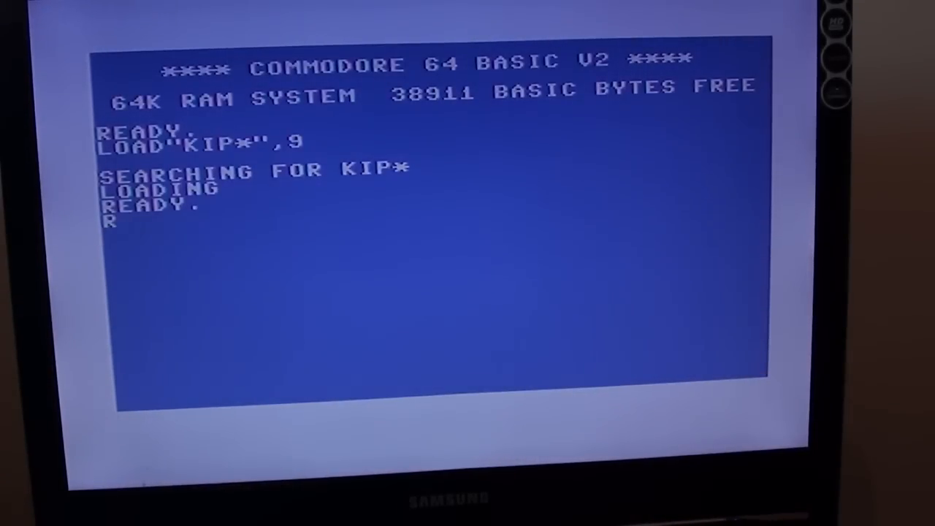
# - Run KipperTerm and choose Telnet with F1 from the main menu
pyautogui.write('U')
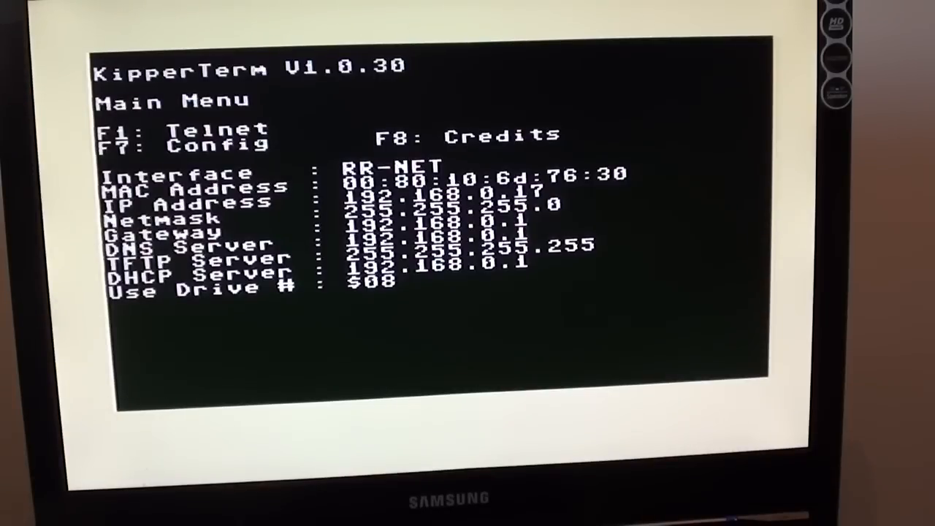
pyautogui.press('f1')
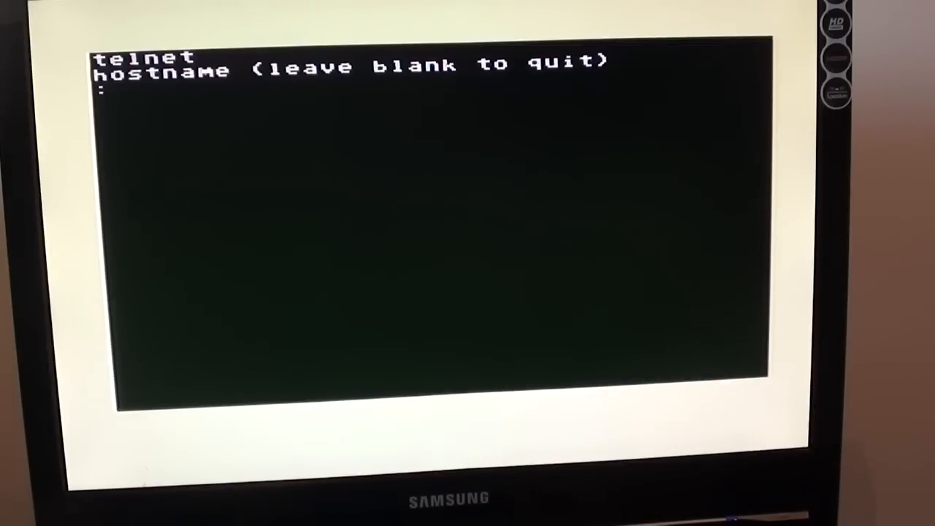
# - Enter the hostname cottonwoodbbs.dyndns. at the telnet prompt to connect to Cottonwood BBS
pyautogui.write('co')
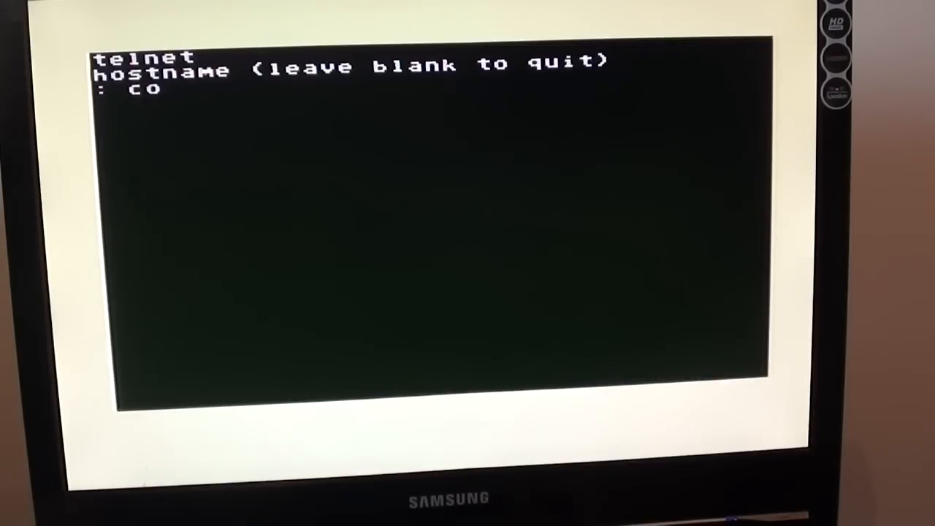
pyautogui.write('tt')
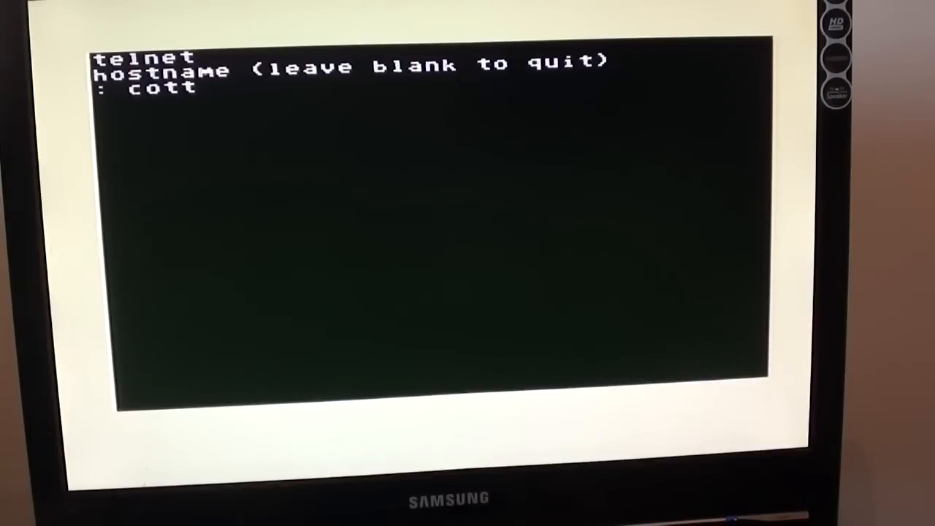
pyautogui.write('on')
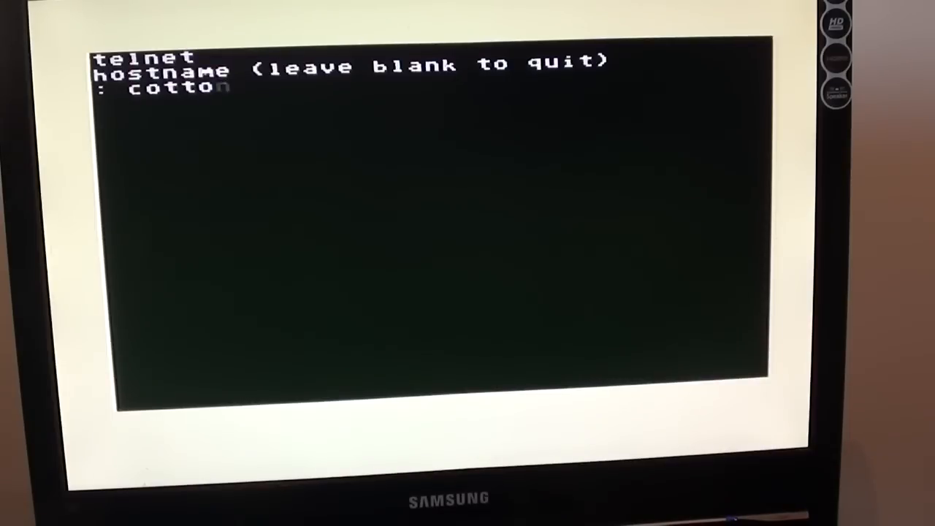
pyautogui.write('w')
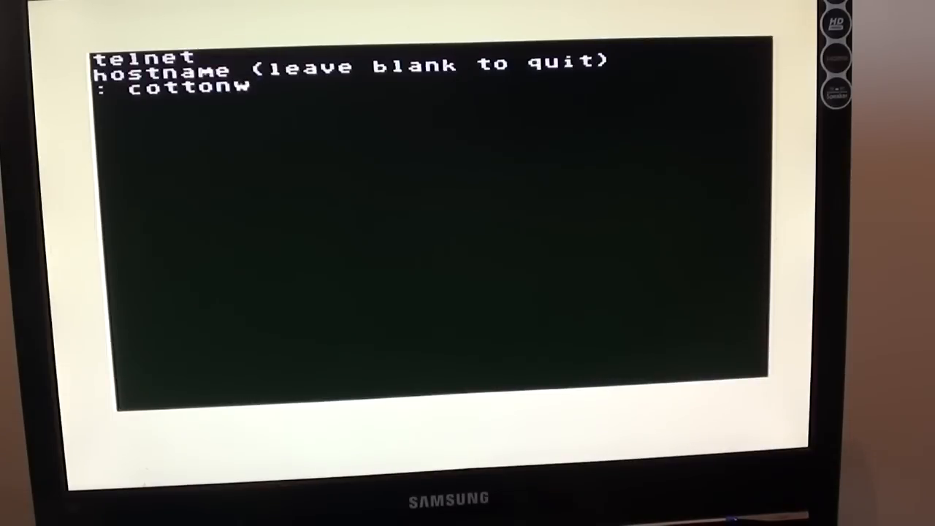
pyautogui.write('oodbbs.d')
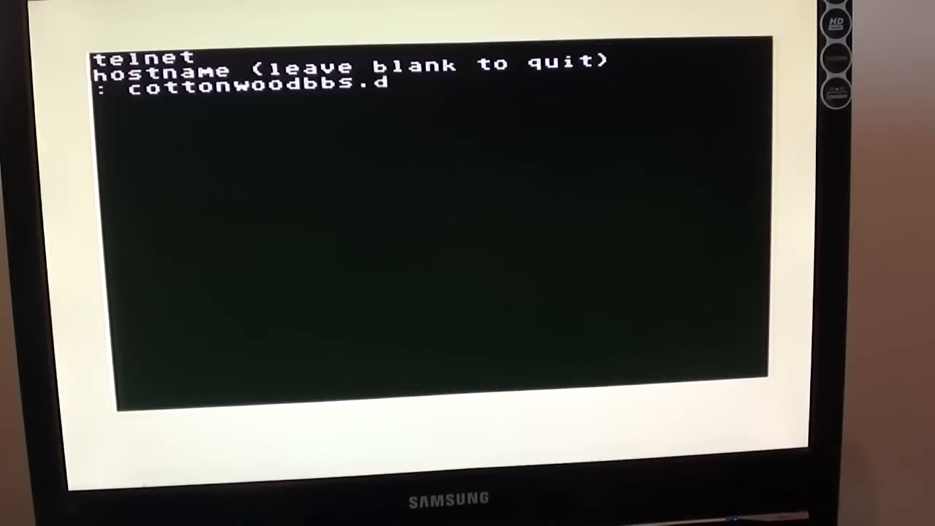
pyautogui.write('yndns.')
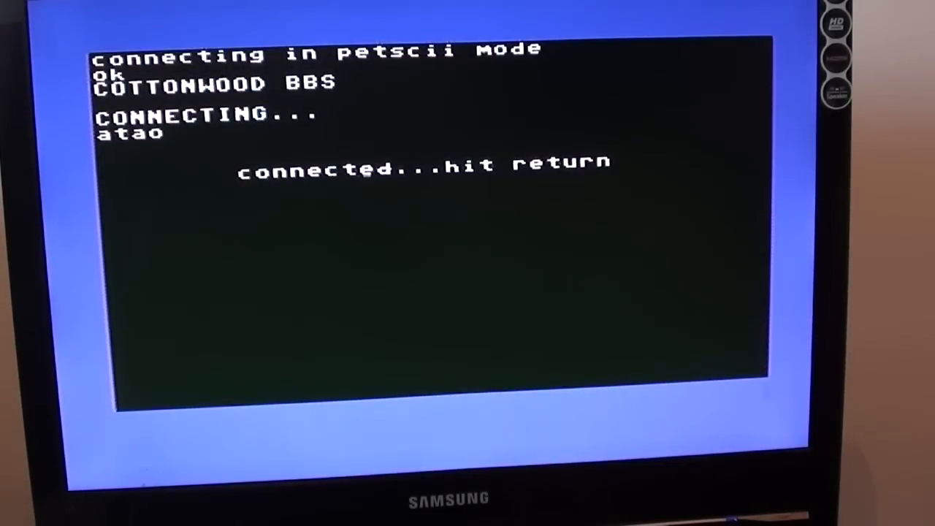
# - Continue past the connection notice and choose 4 for 40-column messages
pyautogui.press('Return')
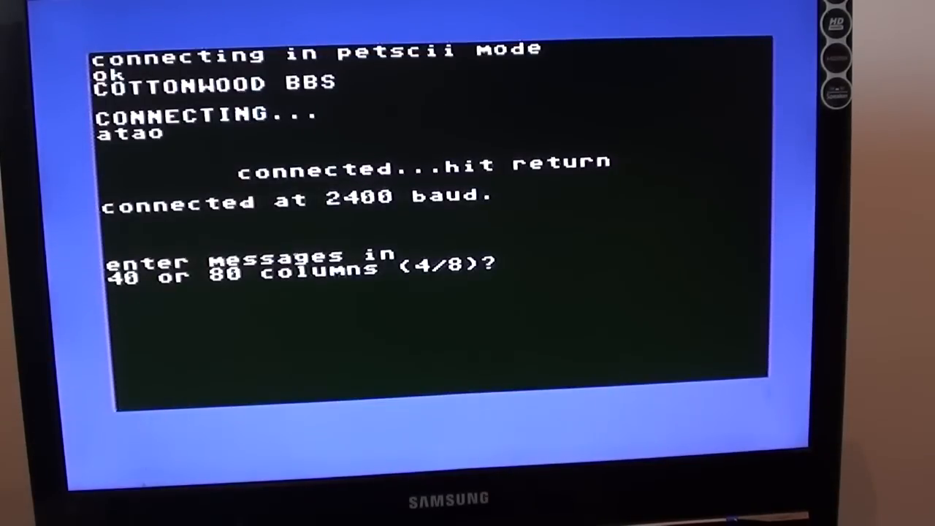
pyautogui.write('4')
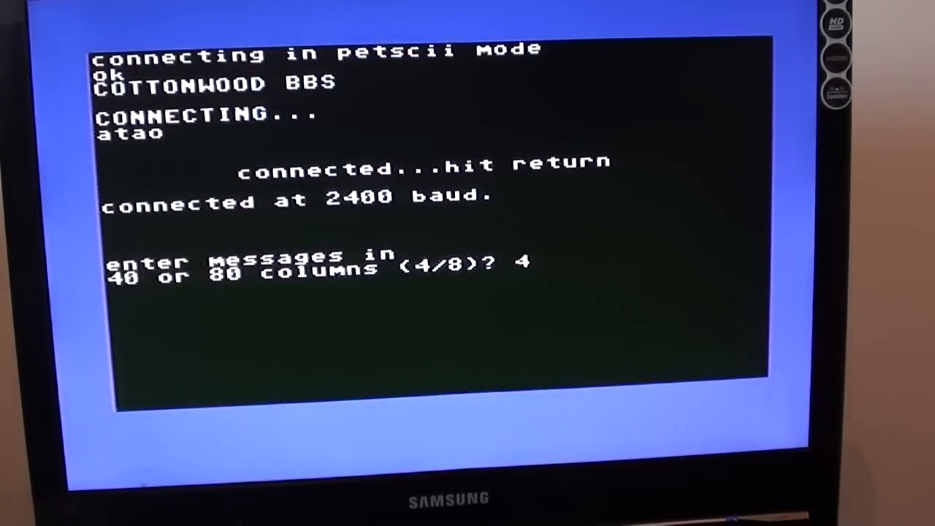
pyautogui.press('return')
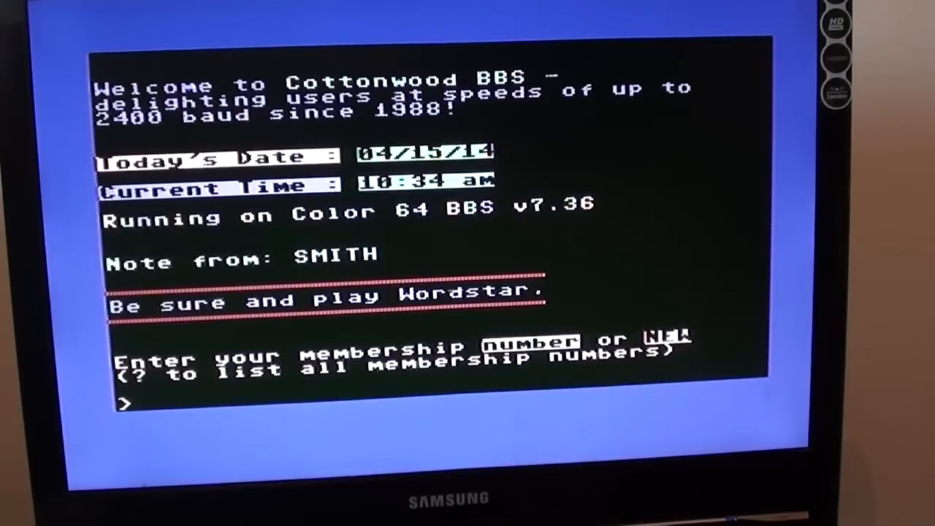
pyautogui.write('150')
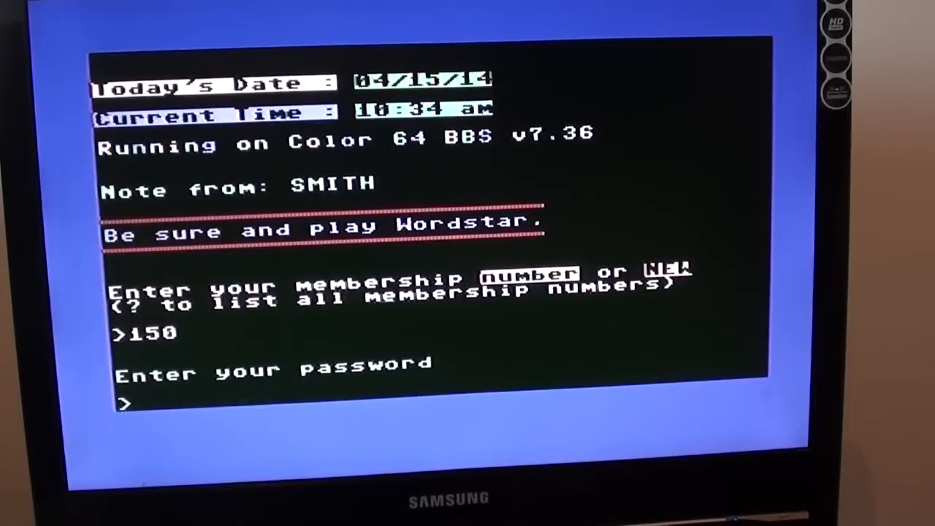
pyautogui.write('*****')
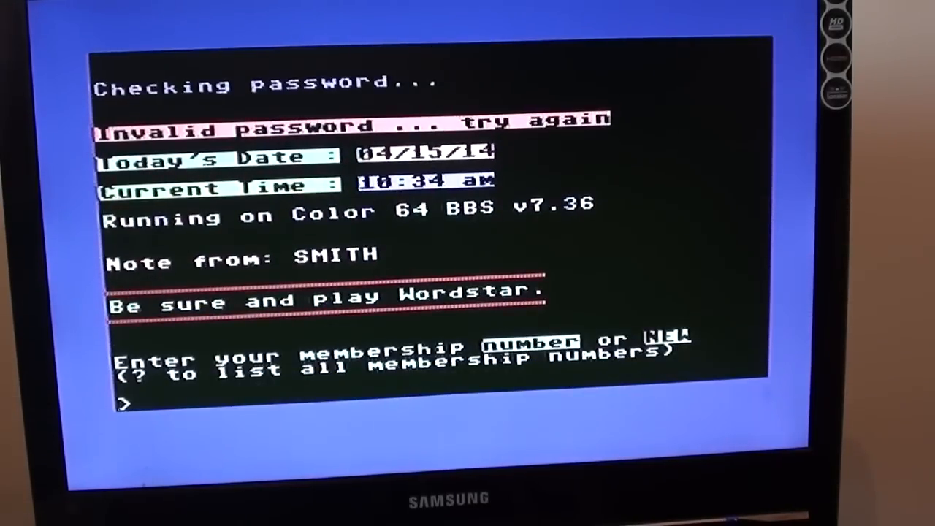
pyautogui.write('160')
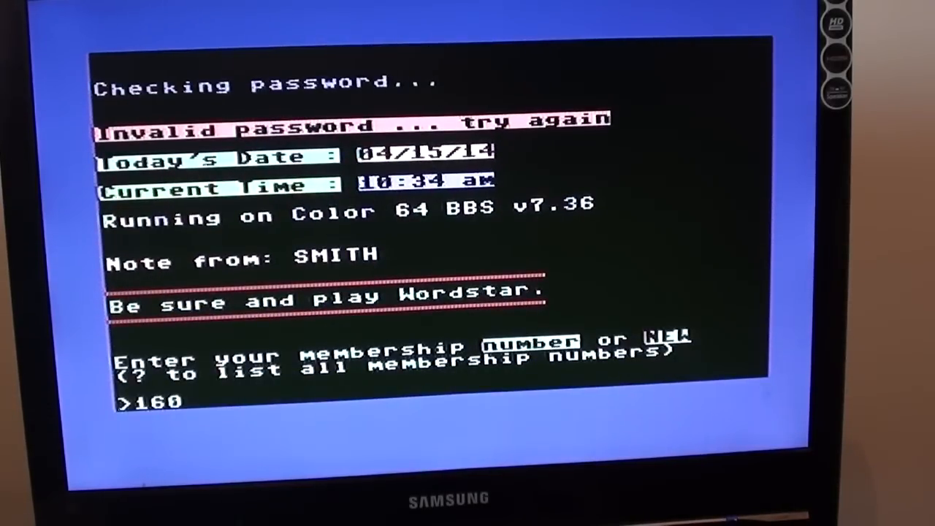
pyautogui.press('Return')
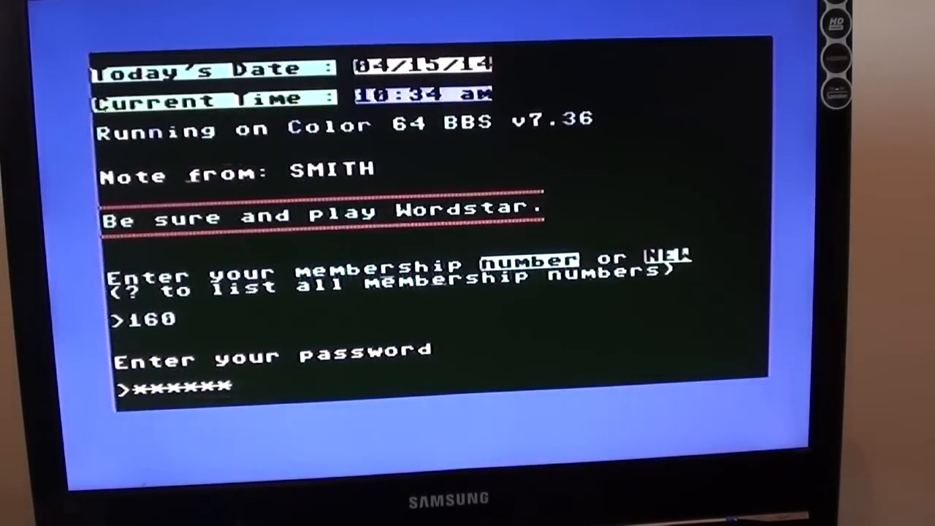
pyautogui.press('Return')
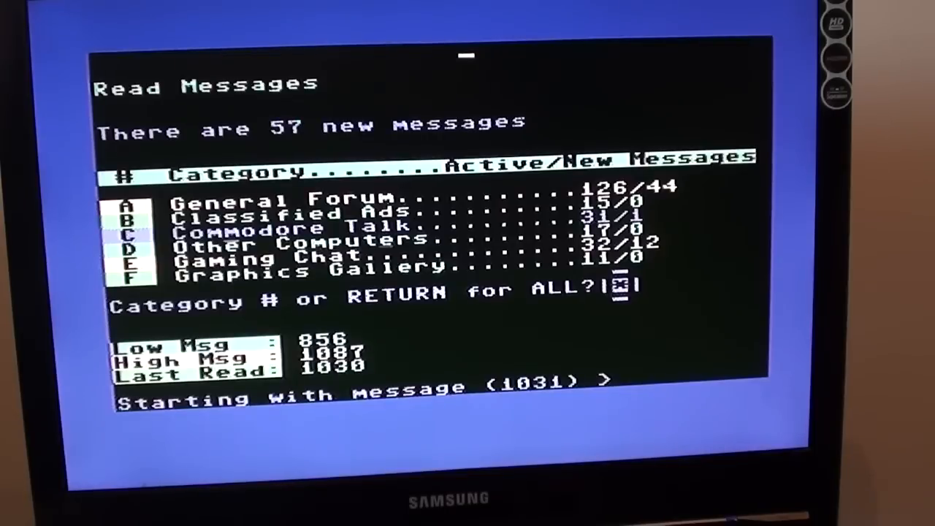
# - Answer n to decline reading messages starting from message 1031
pyautogui.write('n')
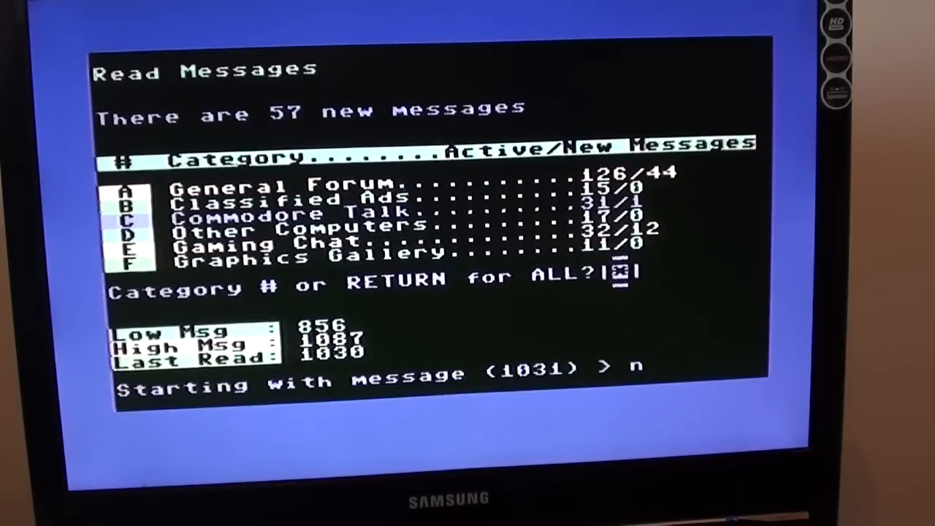
pyautogui.press('Return')
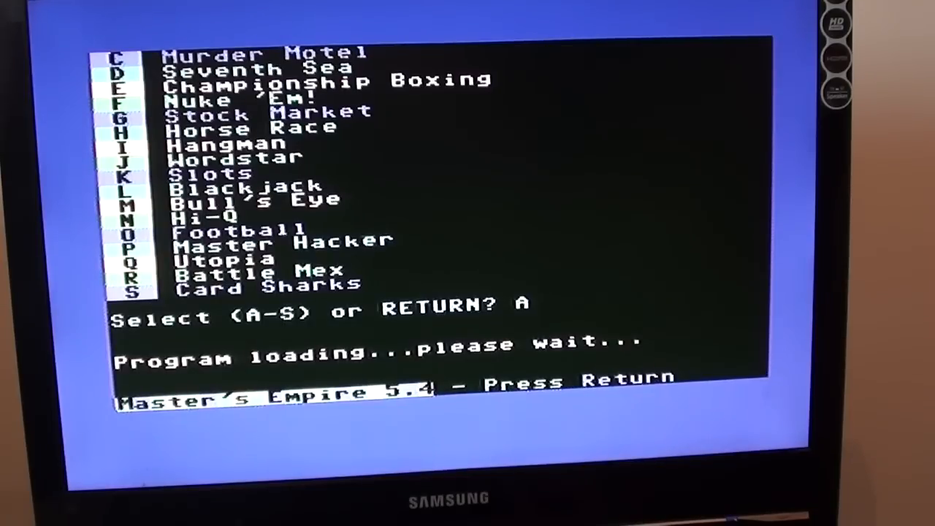
# - Start Master's Empire once loaded and continue past its title screen
pyautogui.press('Return')
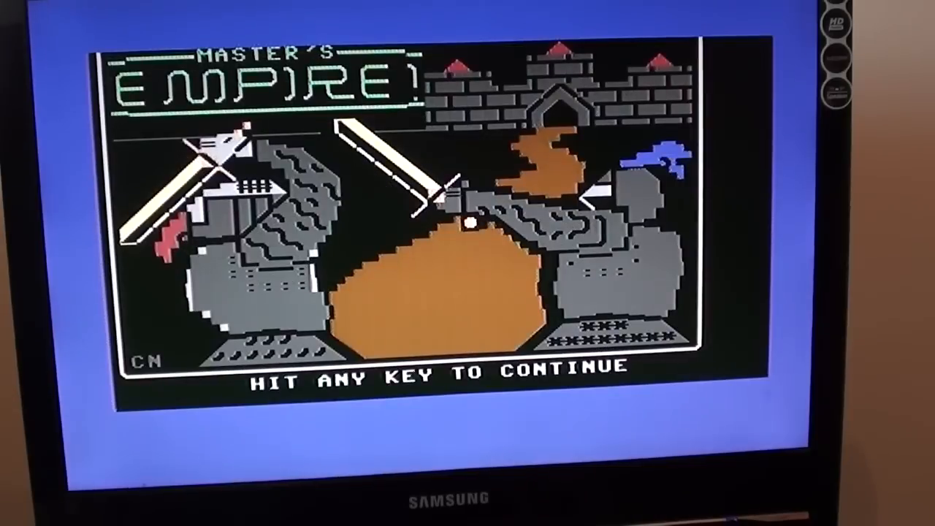
pyautogui.press('space')
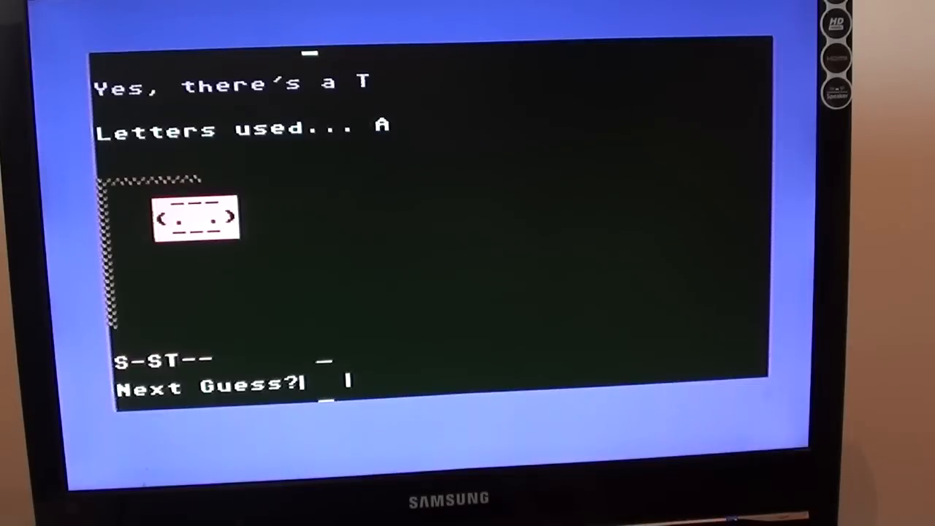
# - Guess letters in the hangman game, then begin a new hostname after the disconnect
pyautogui.write('W')
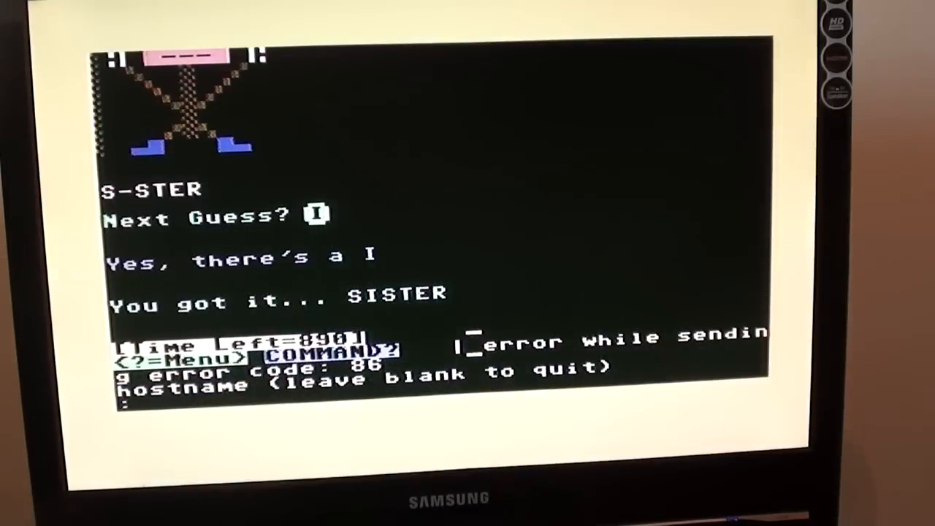
pyautogui.write('udi')
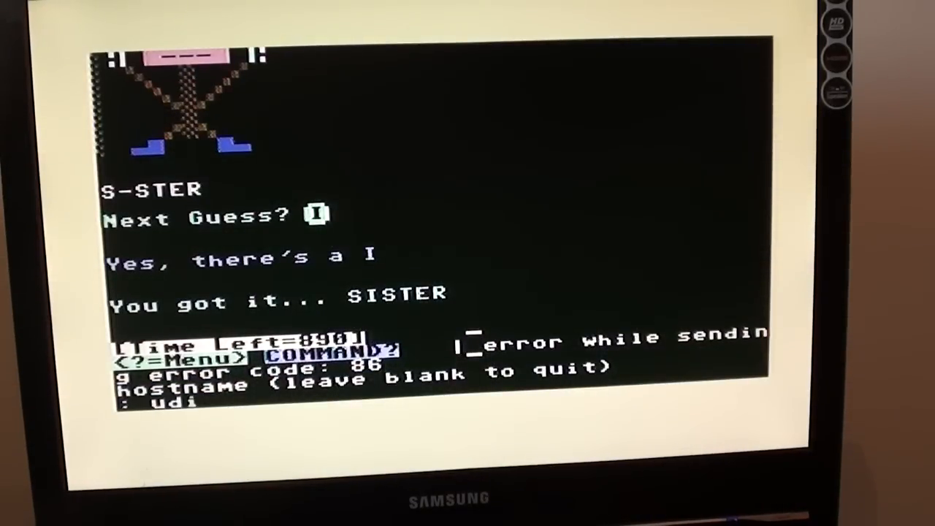
# - Finish the BBS address and connect, continuing past the Centipede BBS connection notice
pyautogui.write('.d')
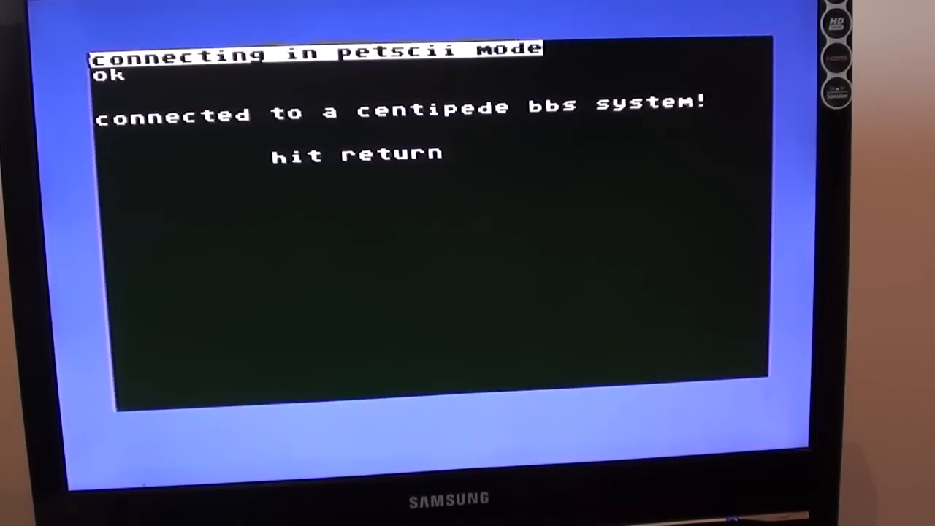
pyautogui.press('Return')
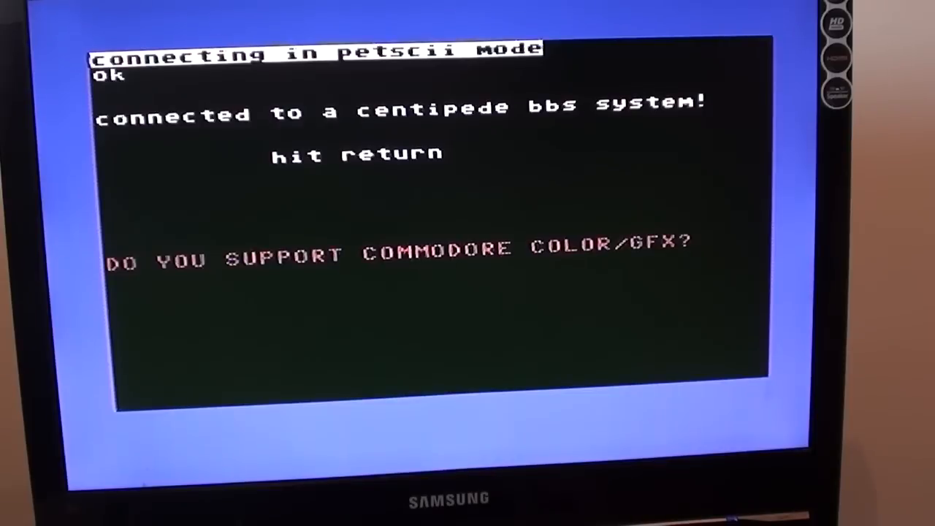
# - Answer y to colour graphics and submit the member handle to log in to The Underground Domain
pyautogui.write('y')
pyautogui.write('ii')
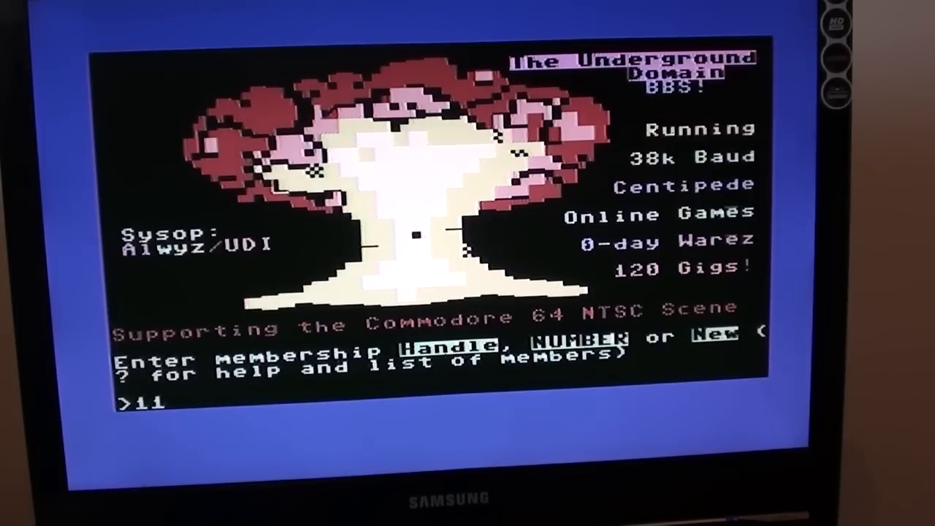
pyautogui.press('Return')
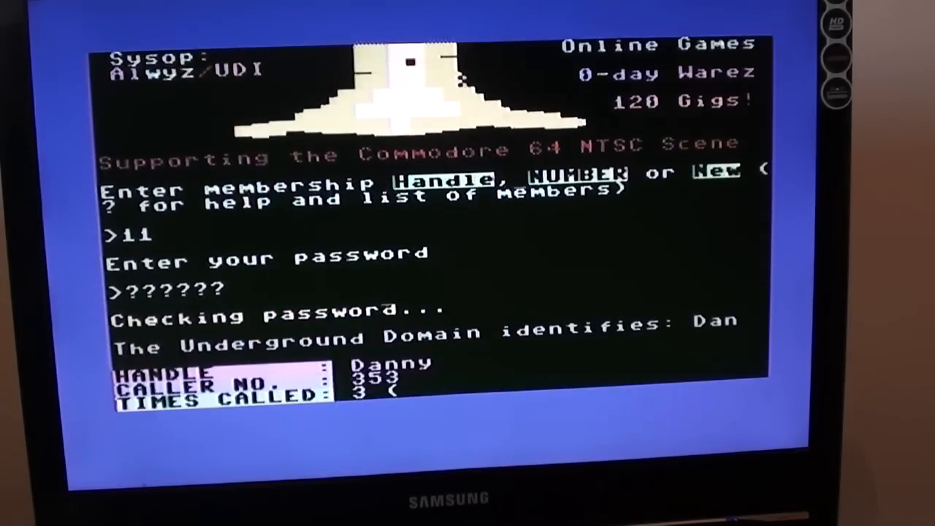
# - Answer Nah to painting a graffiti wall message and let news and mailbox checks finish
pyautogui.scroll(-3)
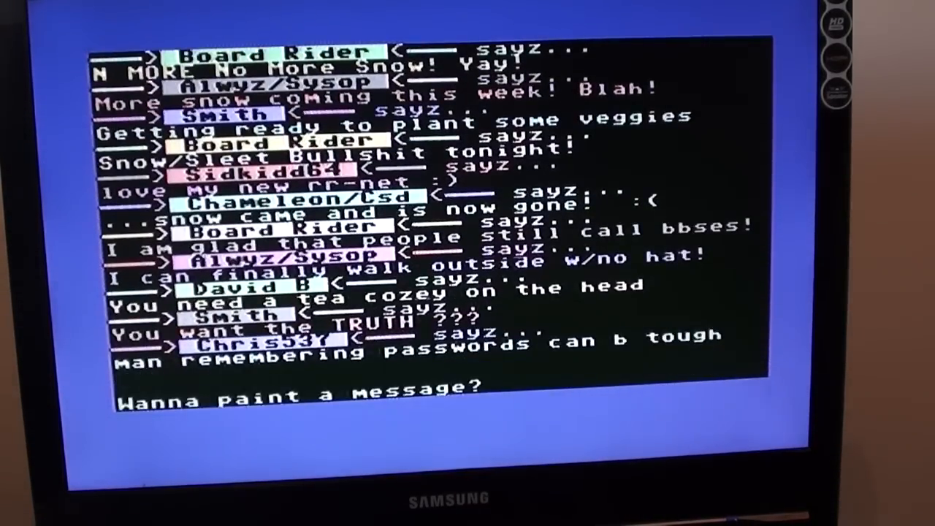
pyautogui.write('Nah')
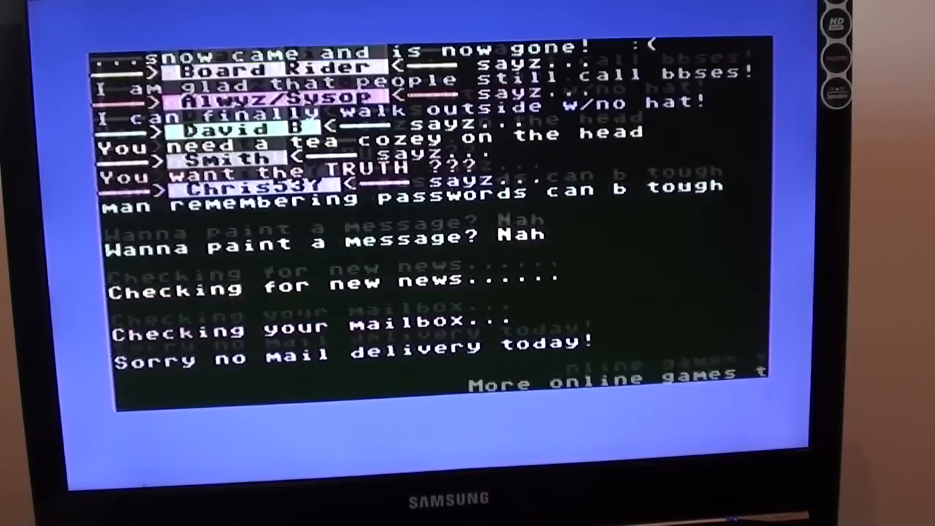
pyautogui.scroll(-3)
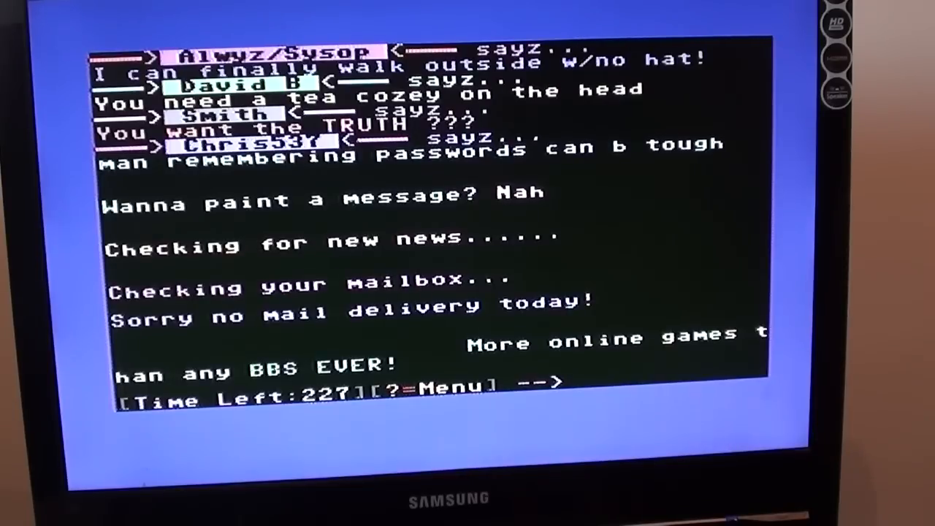
# - Bring up the BBS picture listing with ? and scroll through the available pictures
pyautogui.write('?')
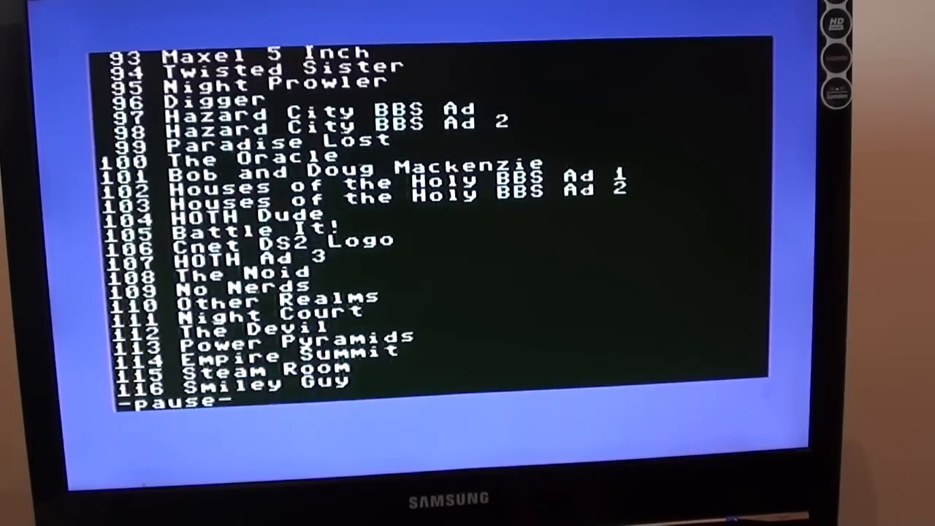
pyautogui.scroll(-3)
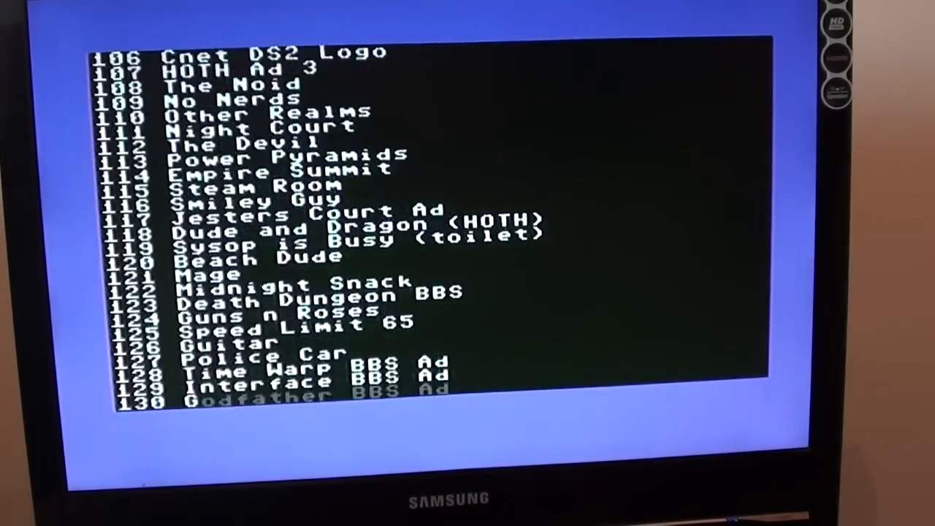
pyautogui.scroll(-3)
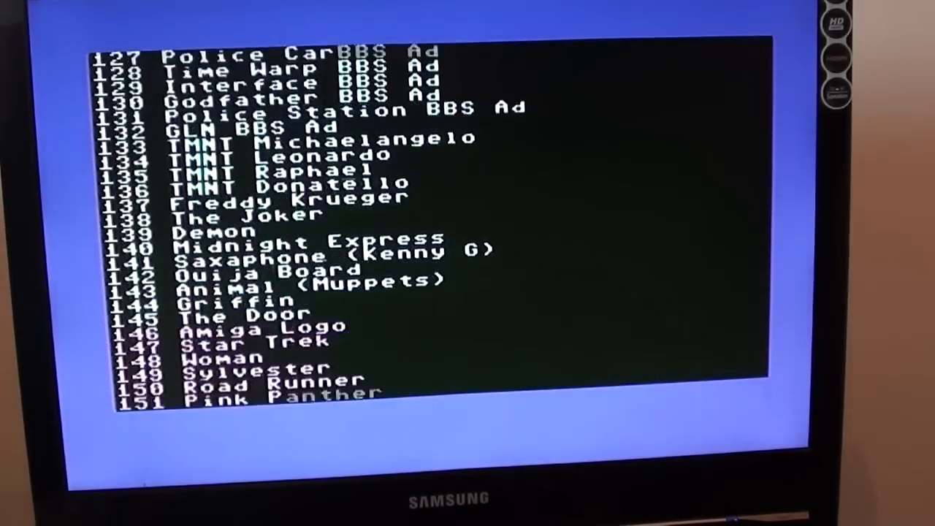
pyautogui.scroll(-3)
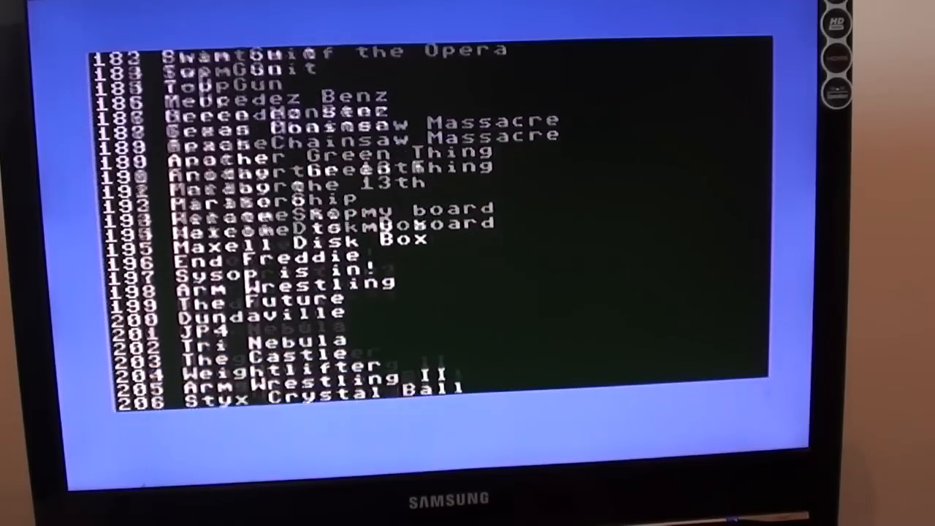
pyautogui.scroll(-3)
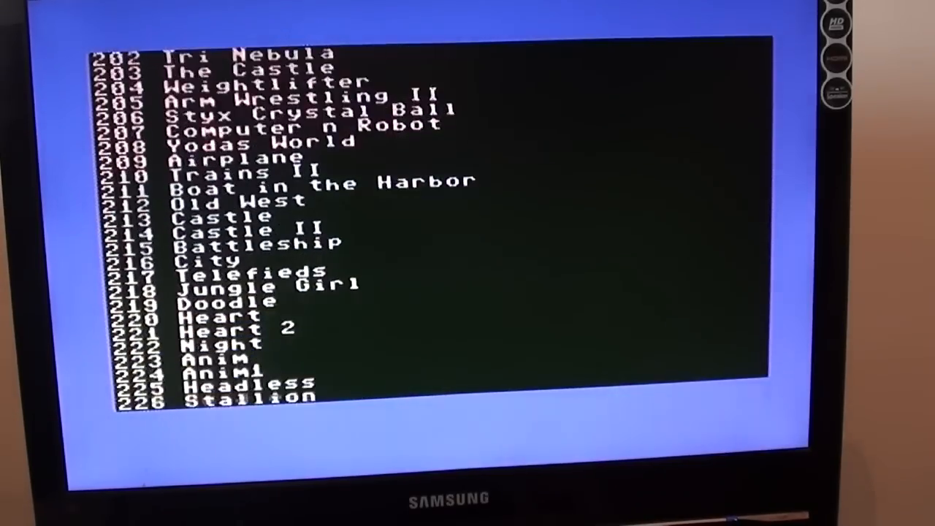
pyautogui.scroll(-3)
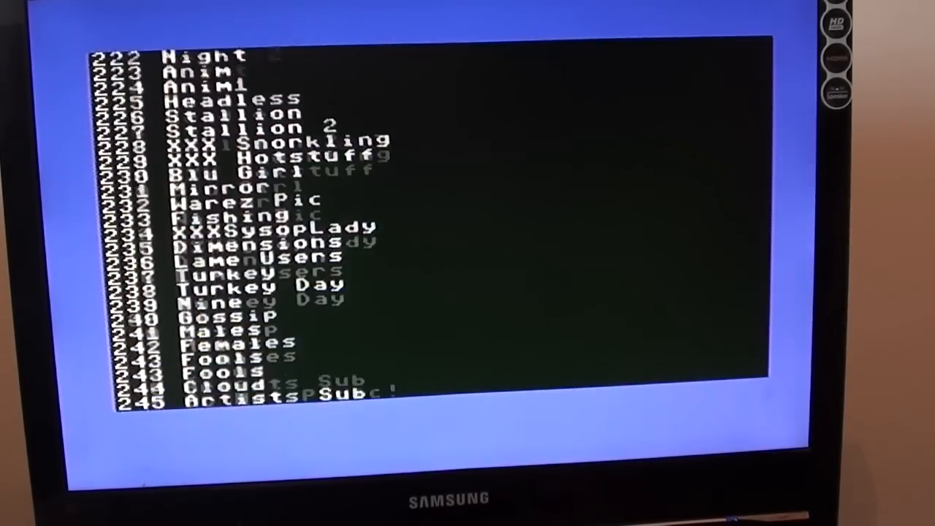
pyautogui.scroll(-3)
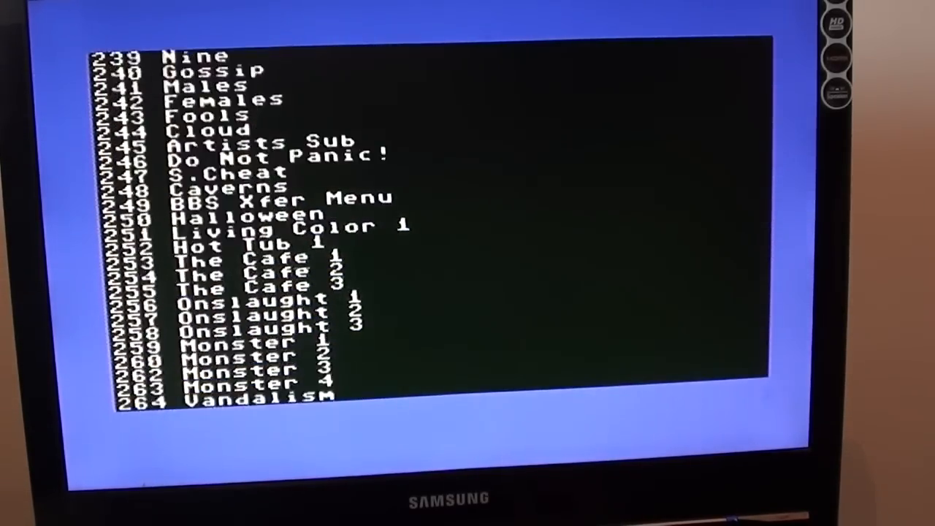
pyautogui.scroll(-3)
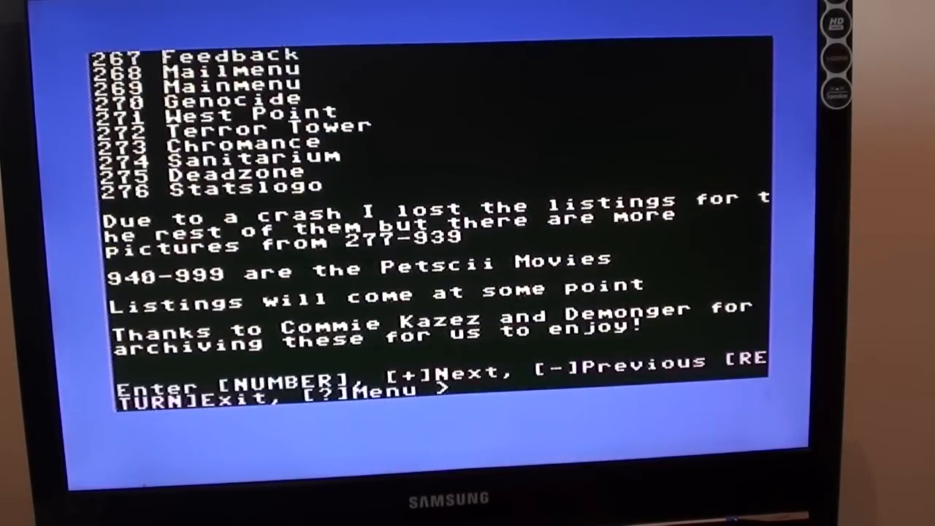
# - Request picture number 180 from the BBS listing
pyautogui.write('180')
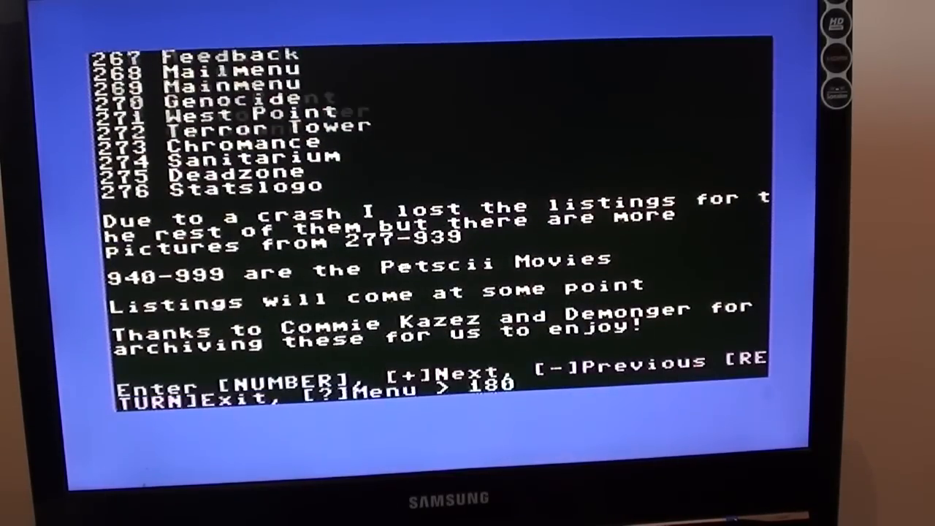
pyautogui.press('Return')
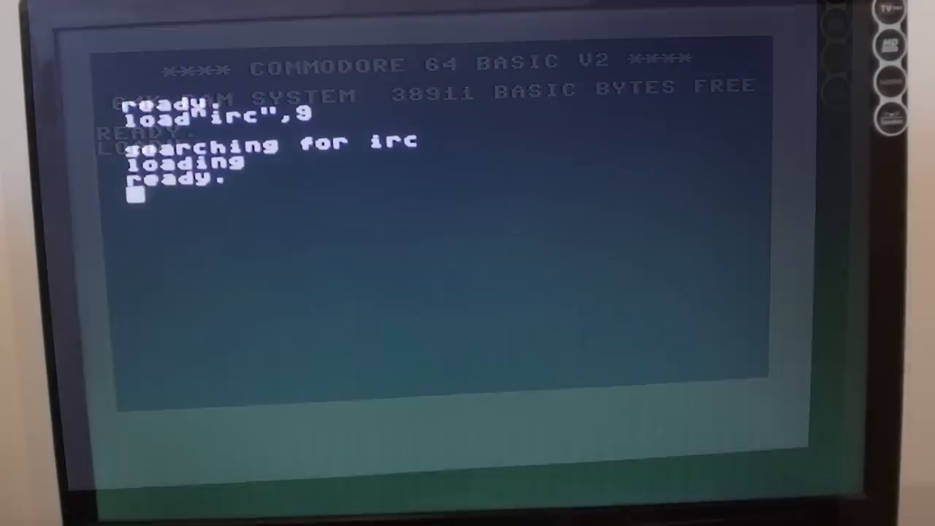
# - Run the loaded IRC program to reach its server and nickname form
pyautogui.write('run')
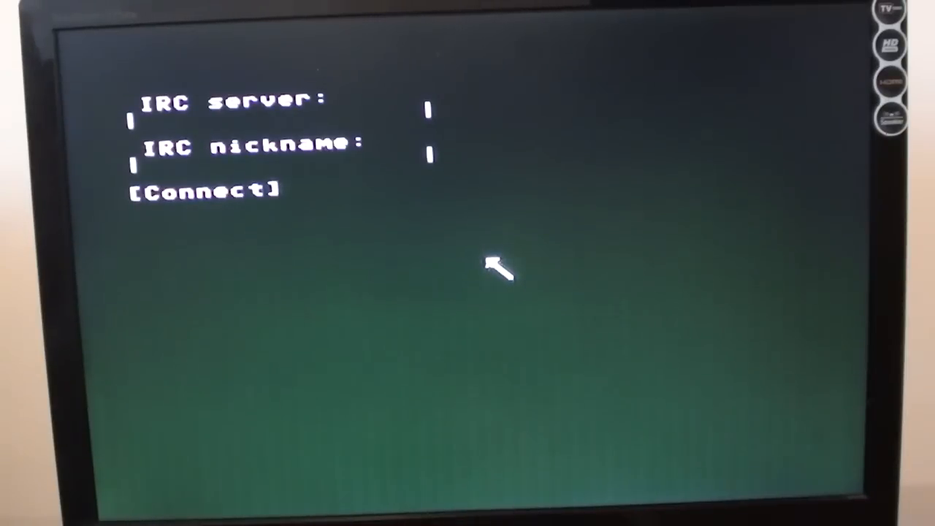
# - Enter the IRC server address irc.twit.tv and connect as danc64
pyautogui.click(278, 117)
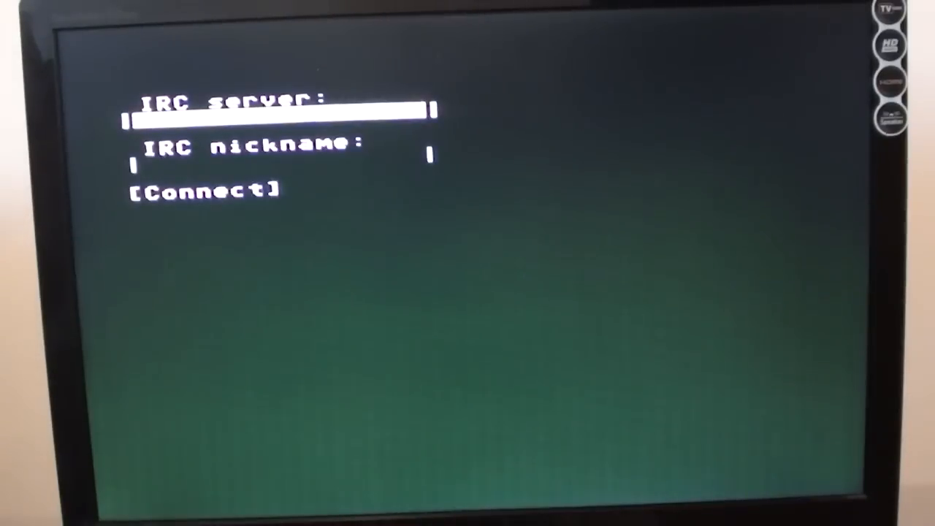
pyautogui.write('ir')
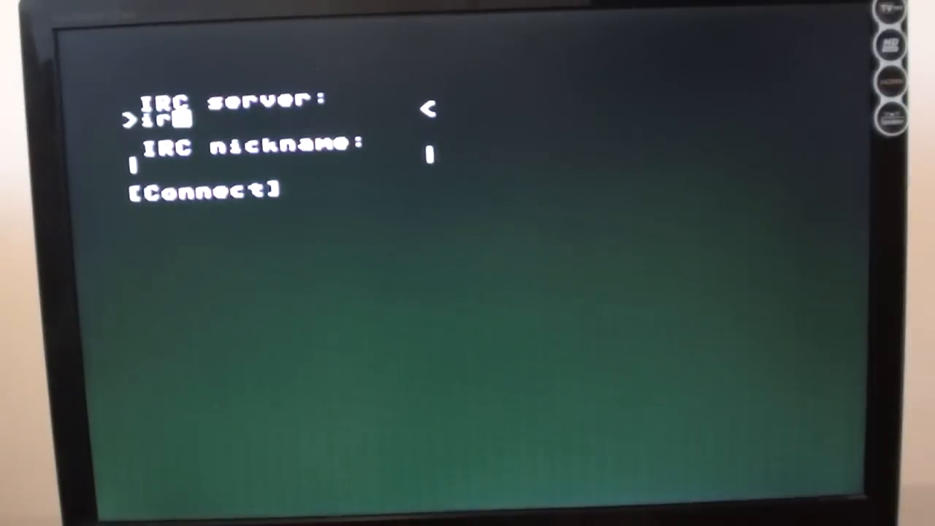
pyautogui.write('c.')
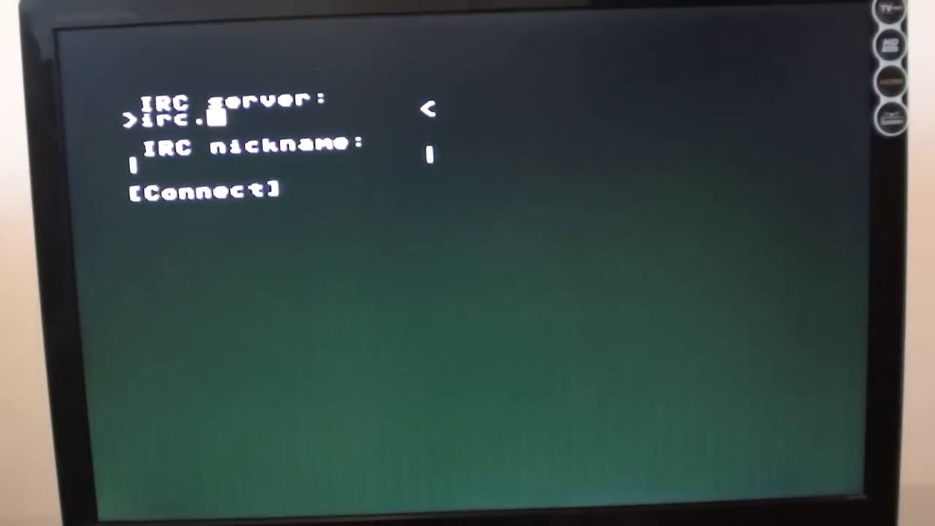
pyautogui.write('twitl')
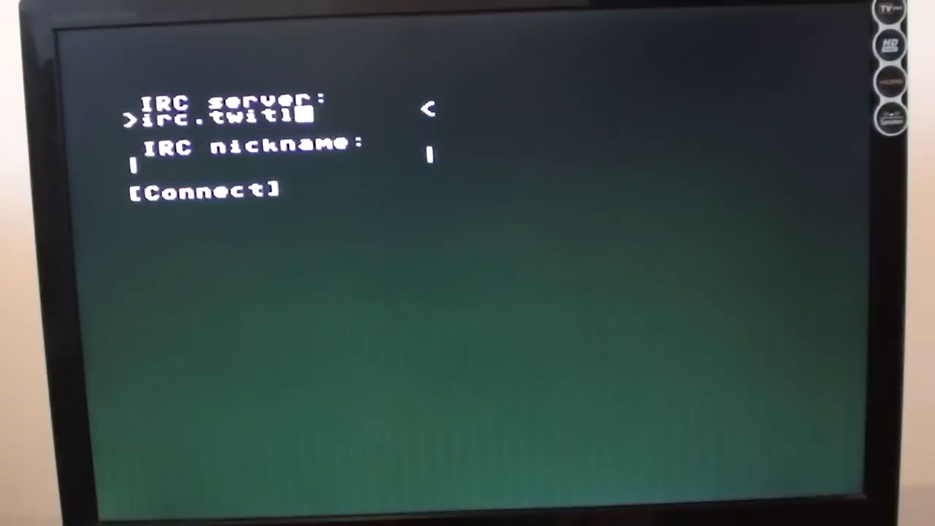
pyautogui.write('ive')
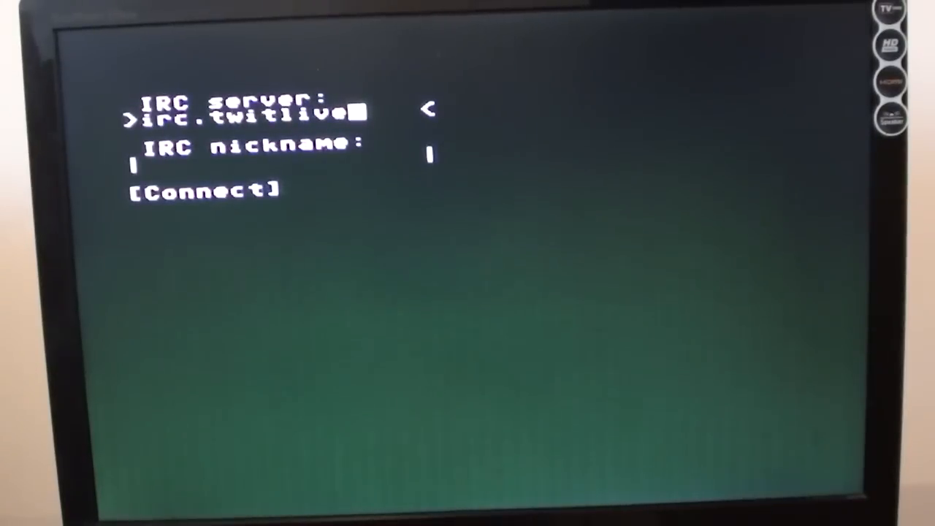
pyautogui.write('.')
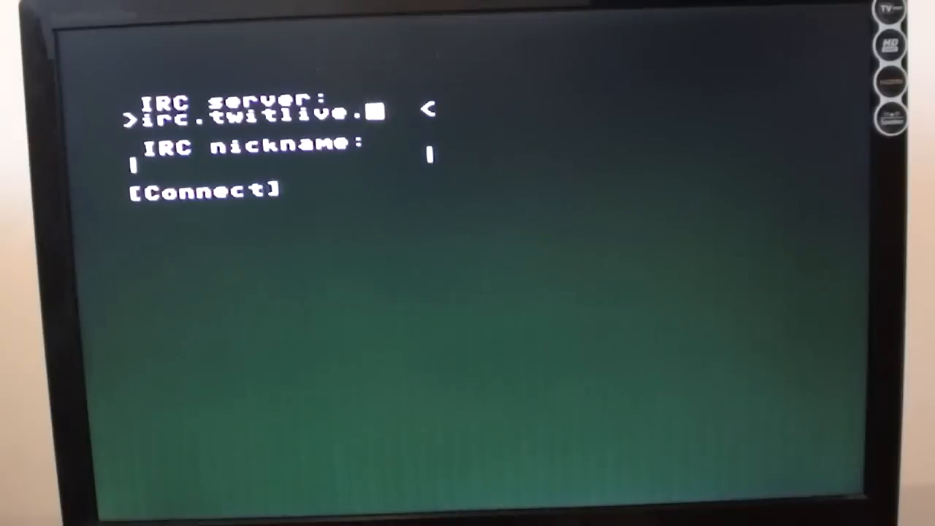
pyautogui.press('backspace')
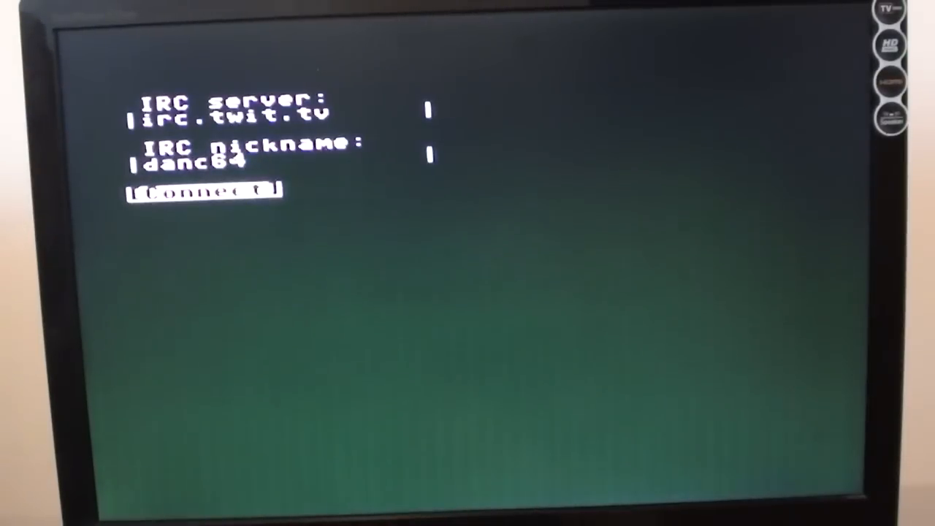
pyautogui.click(204, 192)
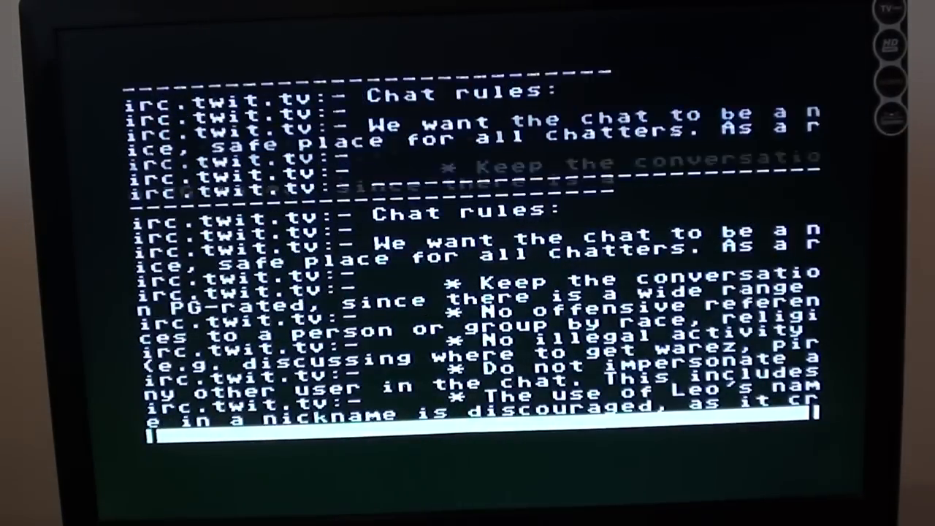
# - Scroll through the irc.twit.tv message of the day and chat rules
pyautogui.scroll(-3)
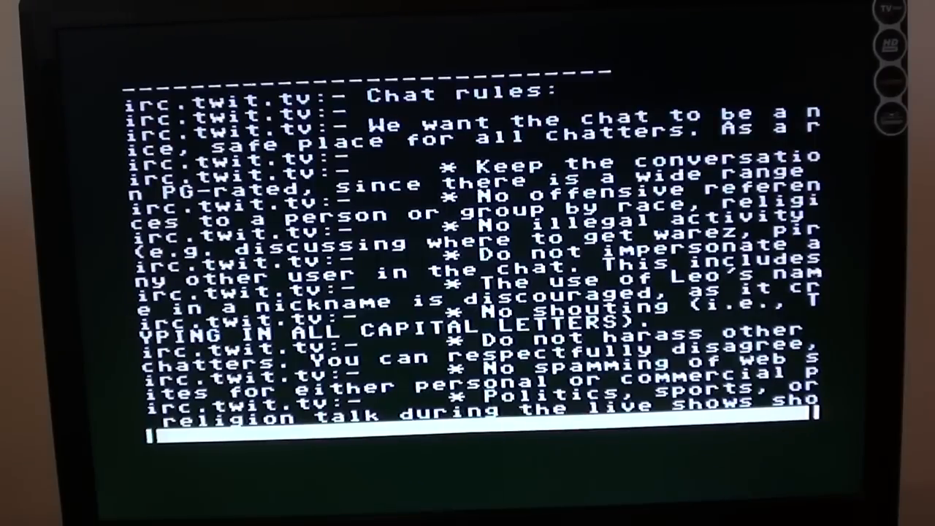
pyautogui.scroll(-3)
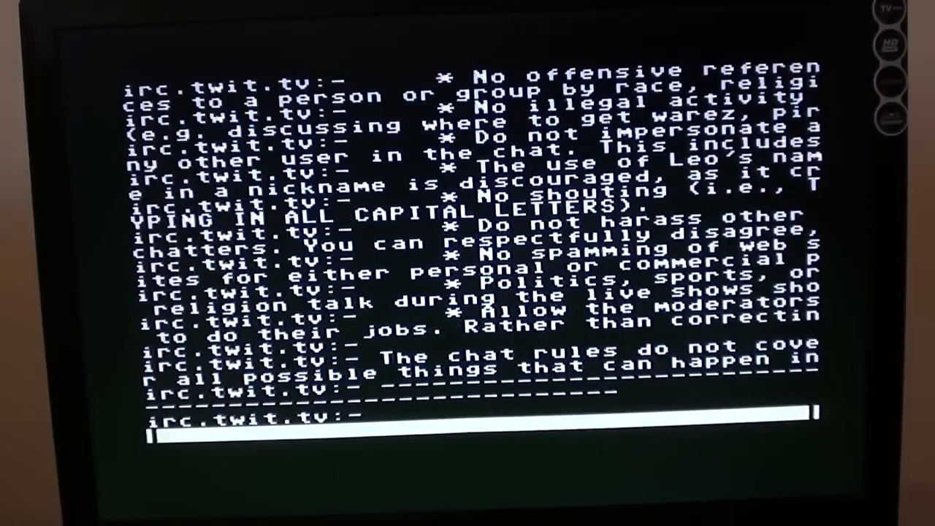
pyautogui.scroll(-3)
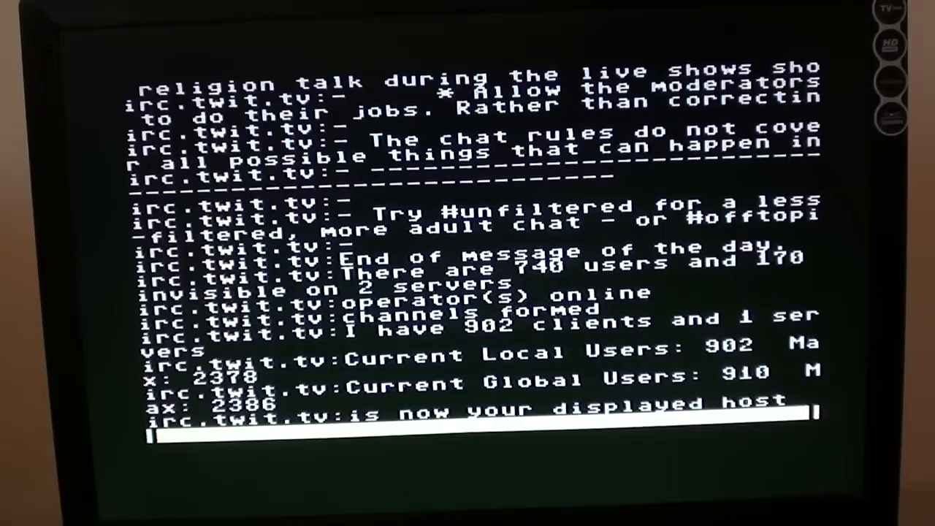
# - Join the #twitlive channel with /join and view its topic and user list
pyautogui.write('/joi')
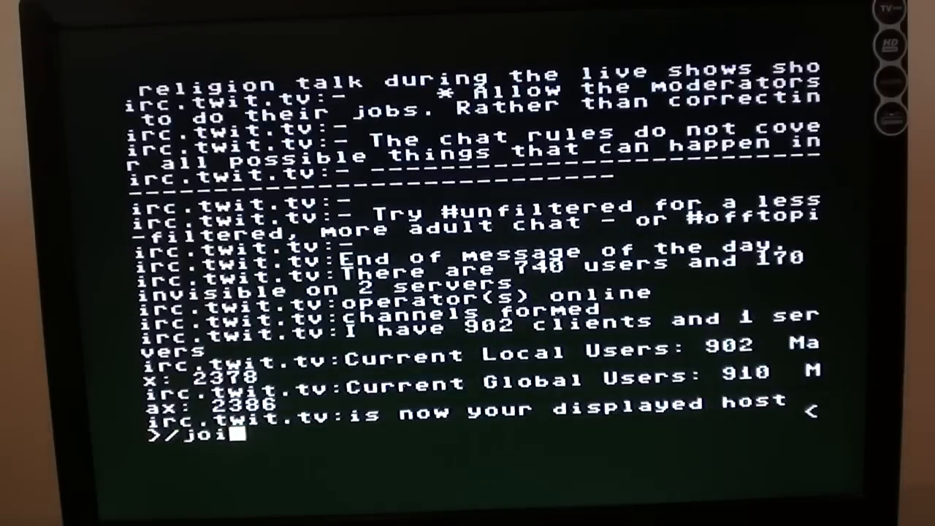
pyautogui.write('n #')
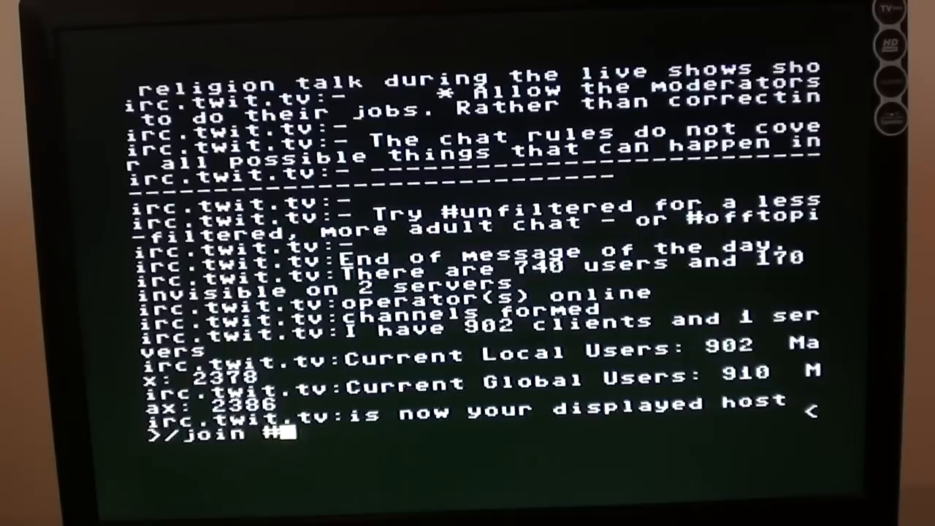
pyautogui.write('twit')
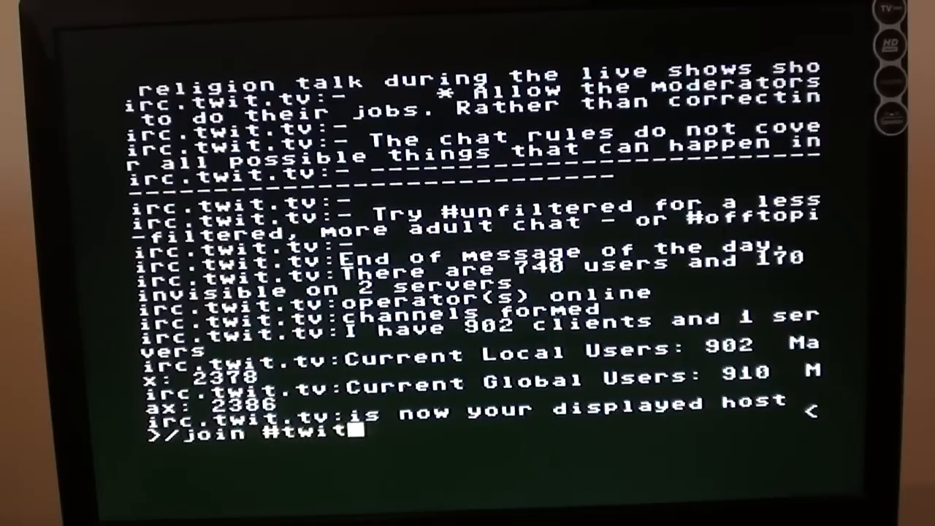
pyautogui.write('live')
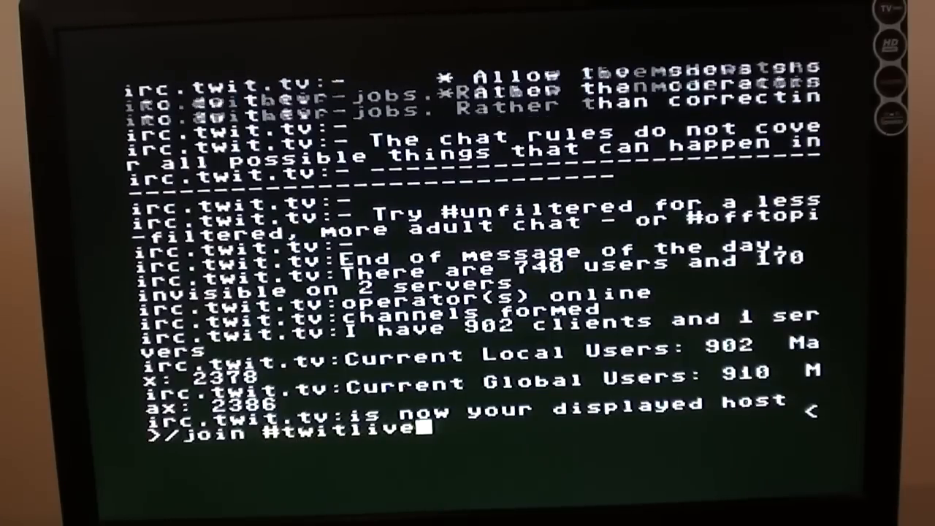
pyautogui.press('Return')
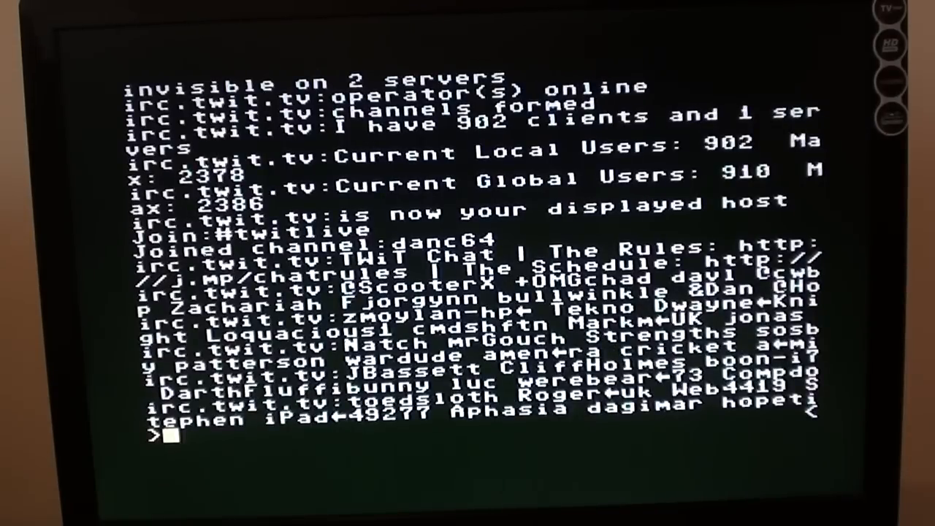
pyautogui.scroll(-3)
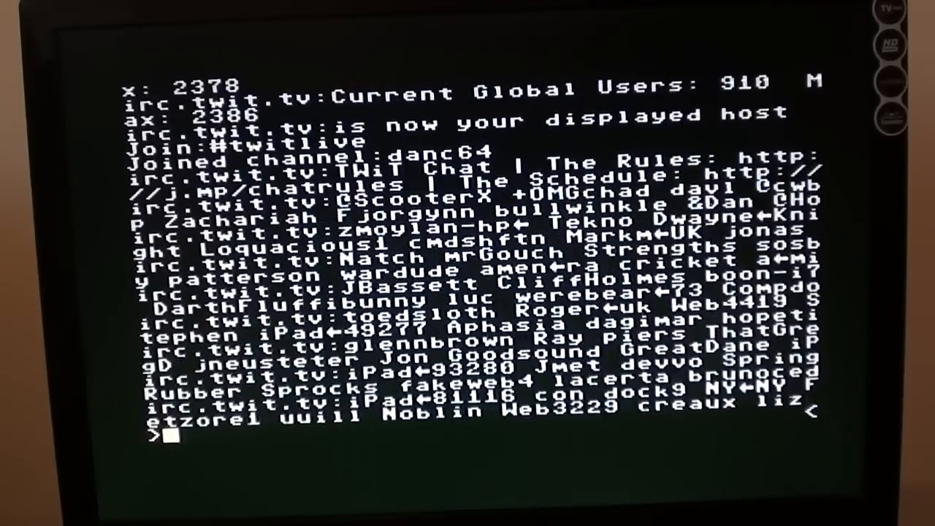
pyautogui.scroll(-3)
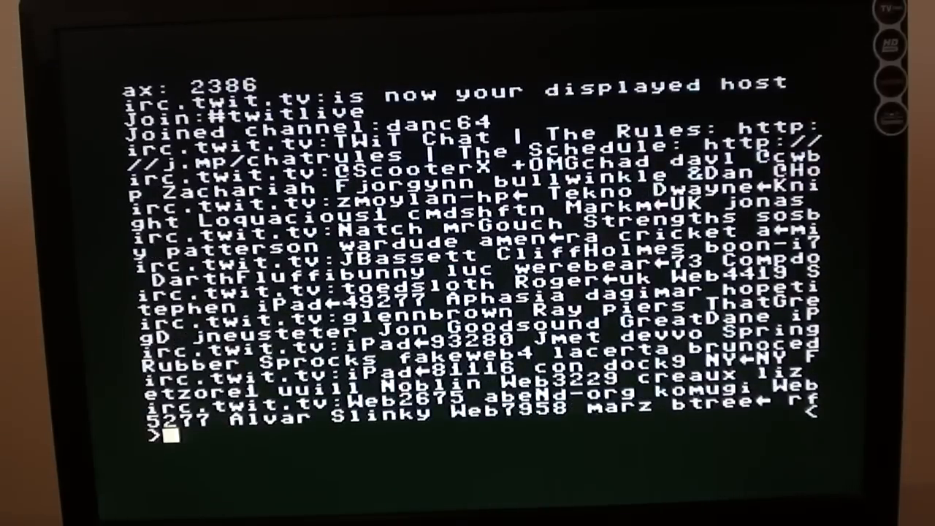